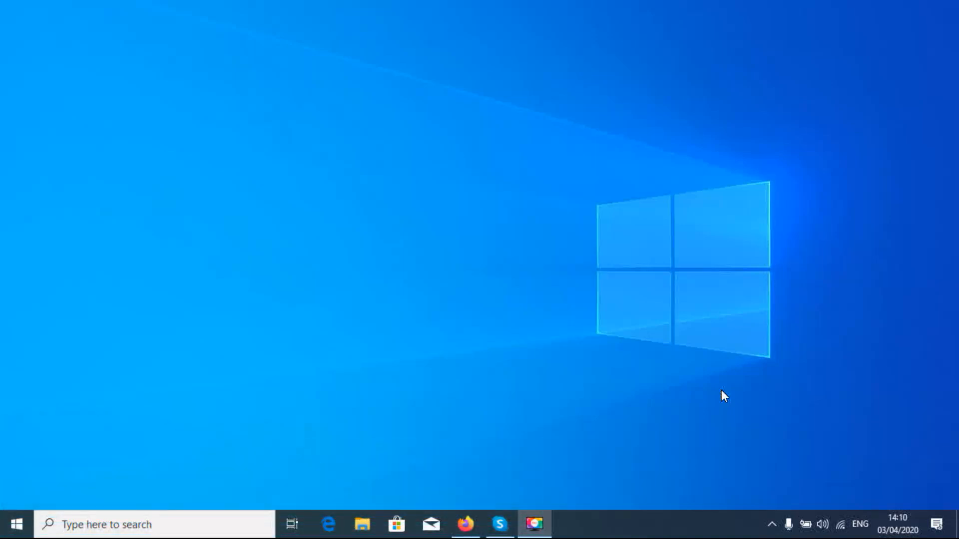
{"action": "mouse_move", "coordinate": [625, 431]}
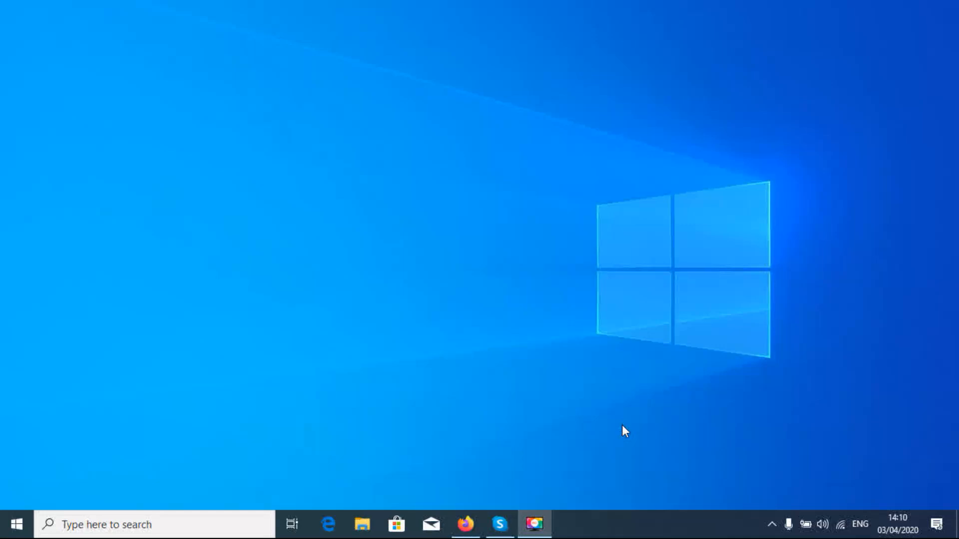
{"action": "mouse_move", "coordinate": [557, 452]}
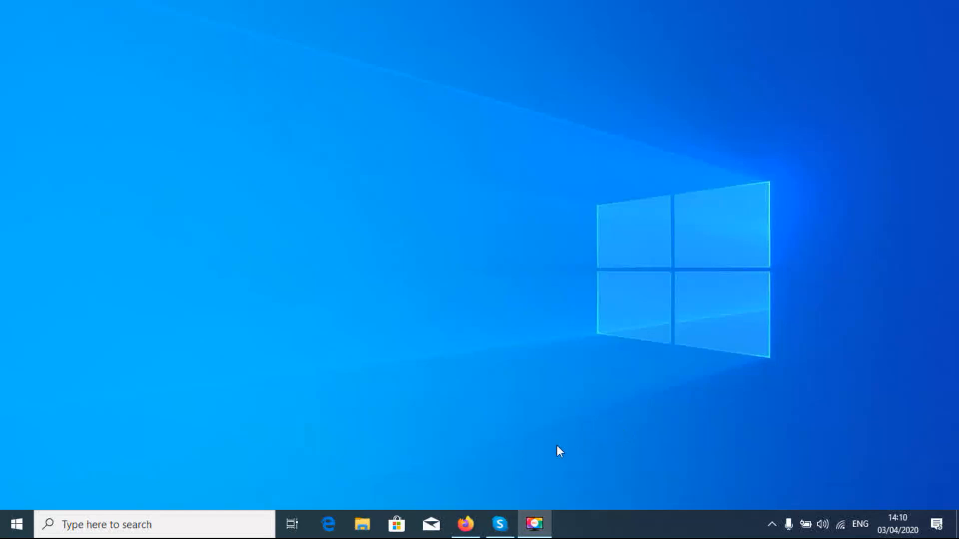
Go to classroom.google.com in Firefox, choose the saved account and enter its password
{"action": "left_click", "coordinate": [466, 525]}
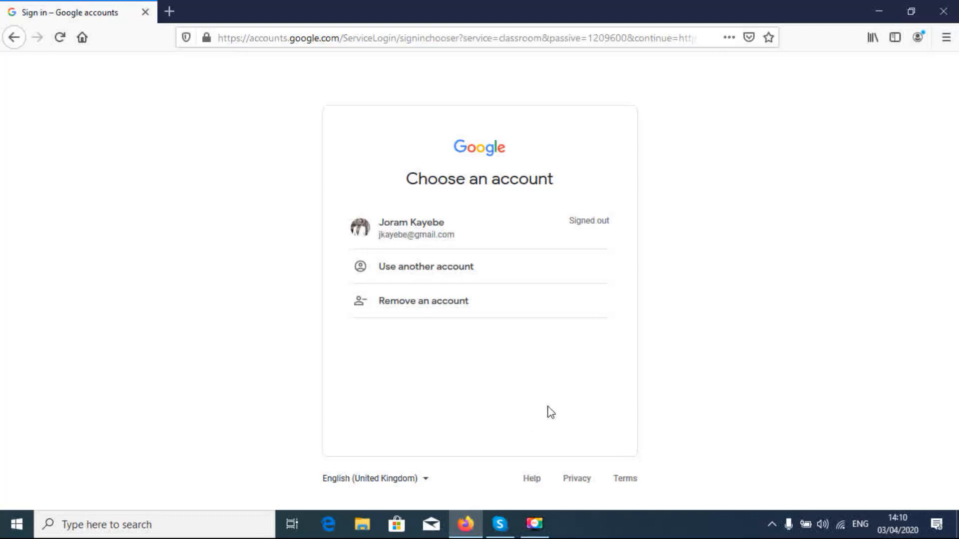
{"action": "left_click", "coordinate": [309, 37]}
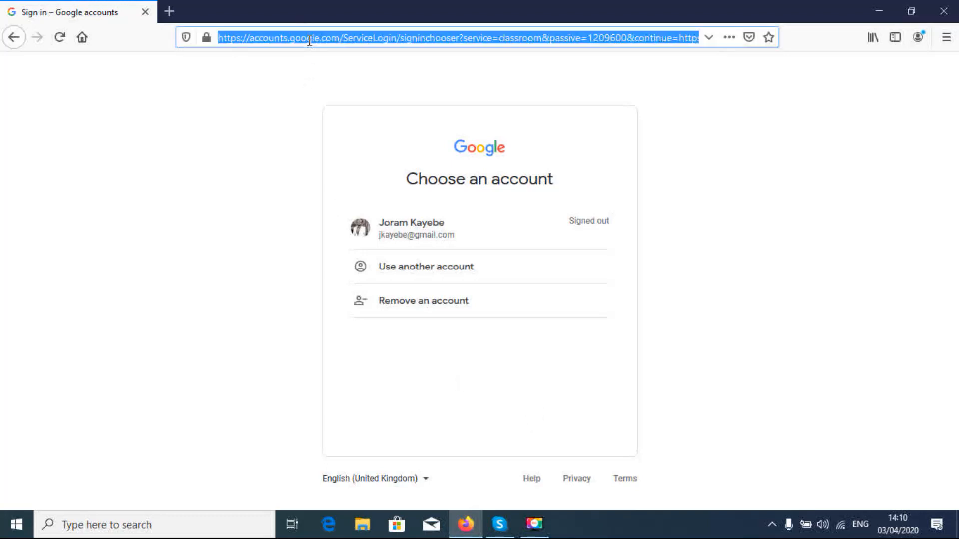
{"action": "type", "text": "classroom.google.com"}
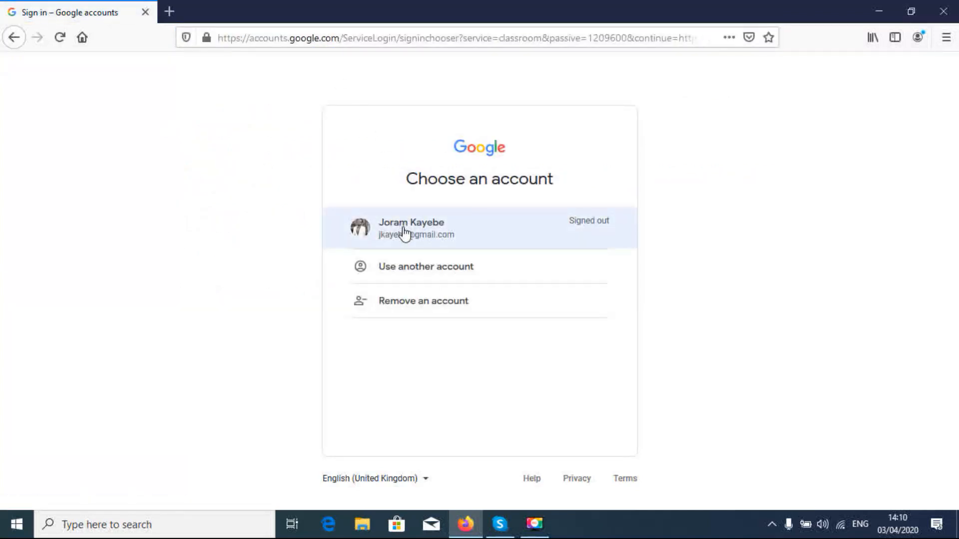
{"action": "left_click", "coordinate": [412, 228]}
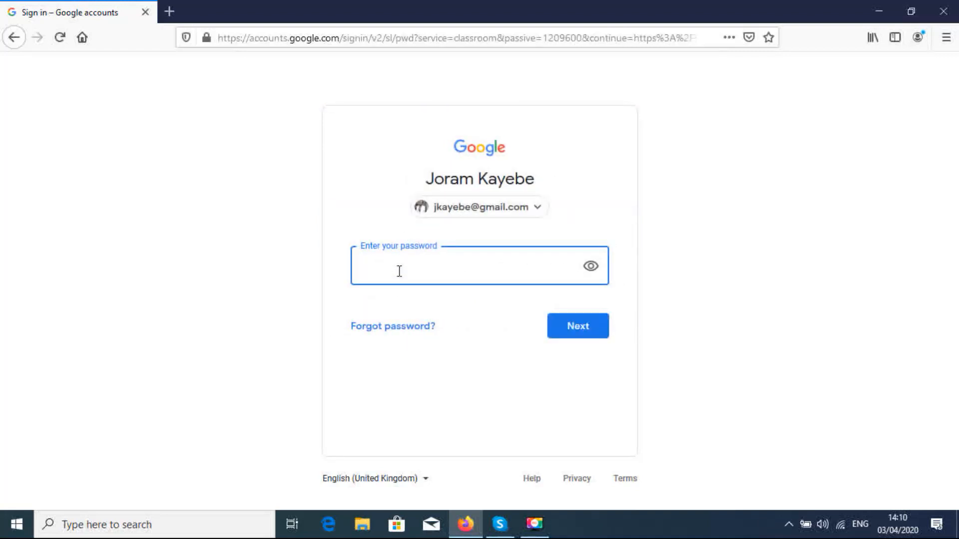
{"action": "type", "text": "••••"}
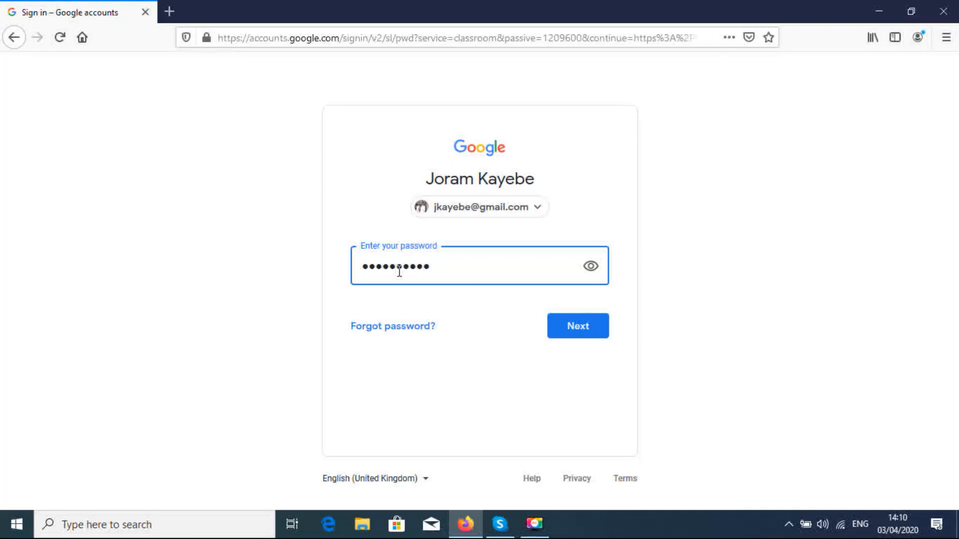
Finish signing in and open the S.6 class to show its stream with the PROJECT-1 post
{"action": "left_click", "coordinate": [577, 325]}
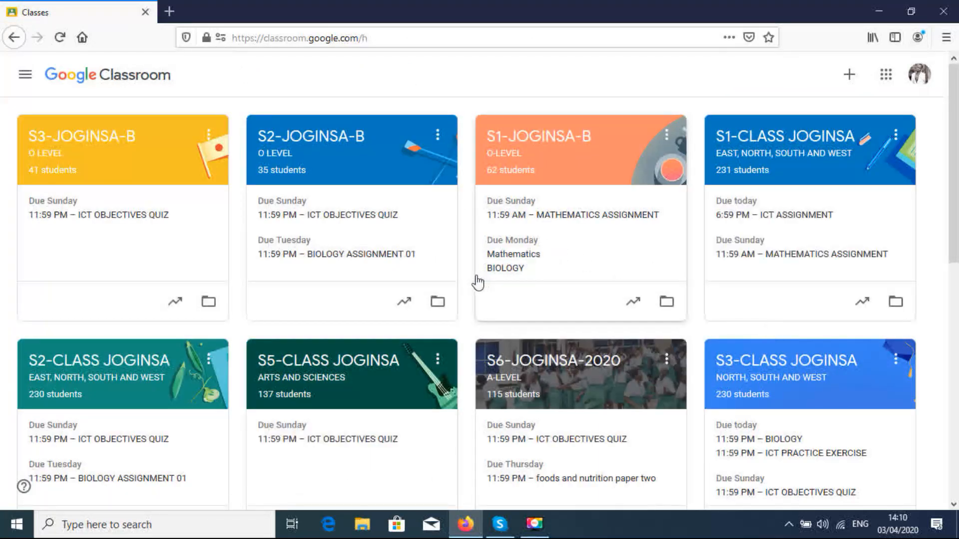
{"action": "mouse_move", "coordinate": [685, 260]}
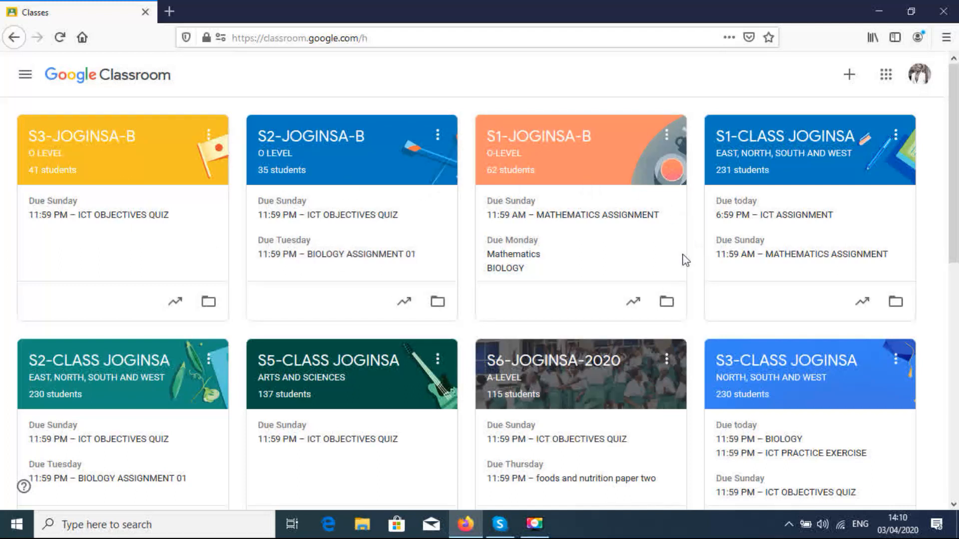
{"action": "mouse_move", "coordinate": [248, 230]}
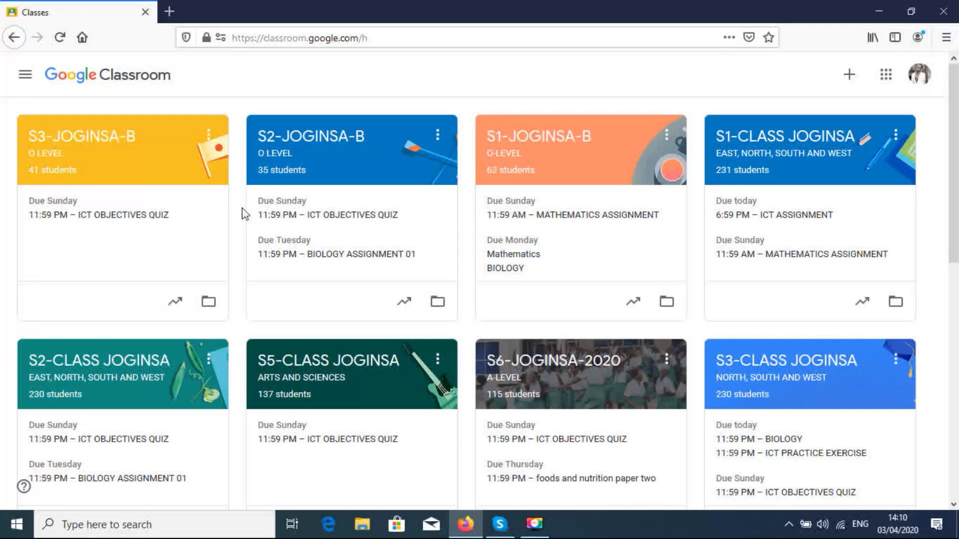
{"action": "scroll", "scroll_direction": "down", "scroll_amount": 3}
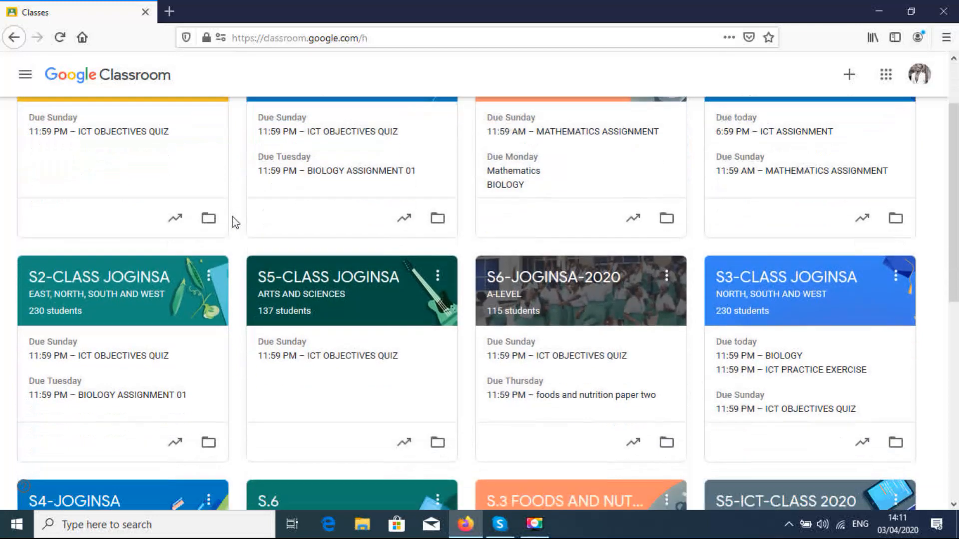
{"action": "scroll", "scroll_direction": "down", "scroll_amount": 3}
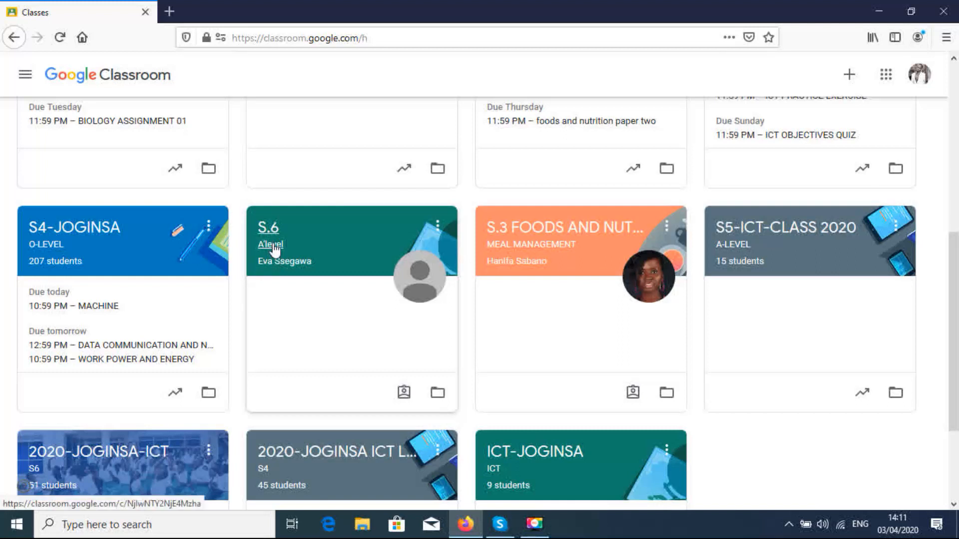
{"action": "left_click", "coordinate": [268, 228]}
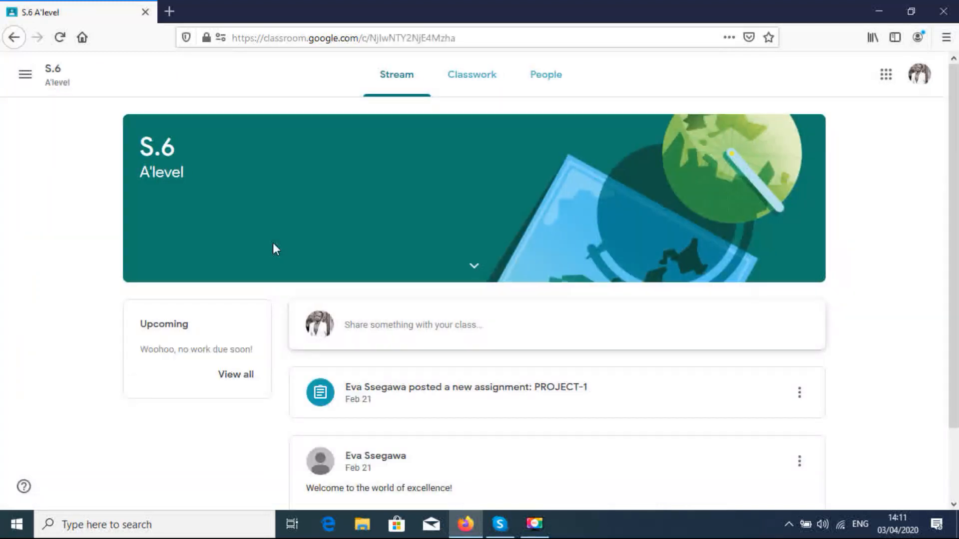
{"action": "scroll", "scroll_direction": "down", "scroll_amount": 3}
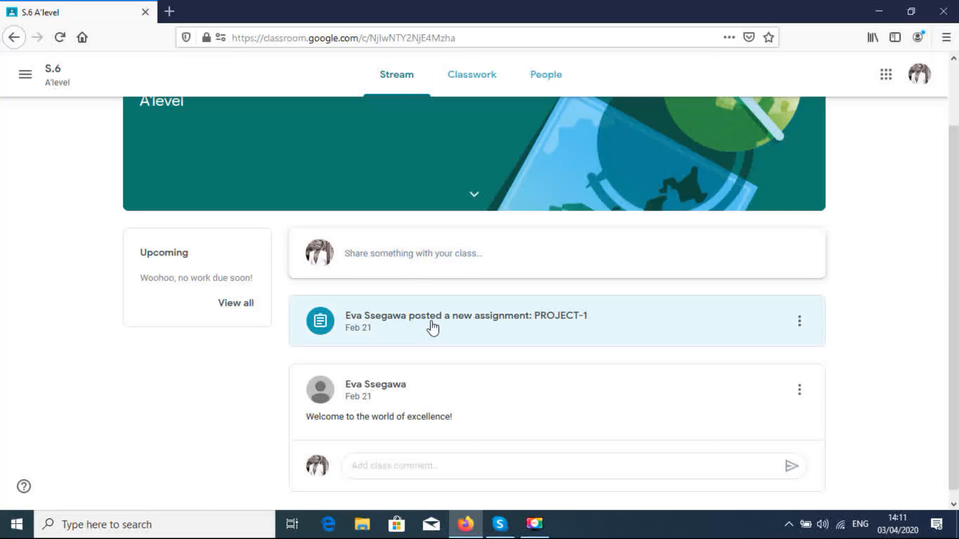
{"action": "mouse_move", "coordinate": [435, 324]}
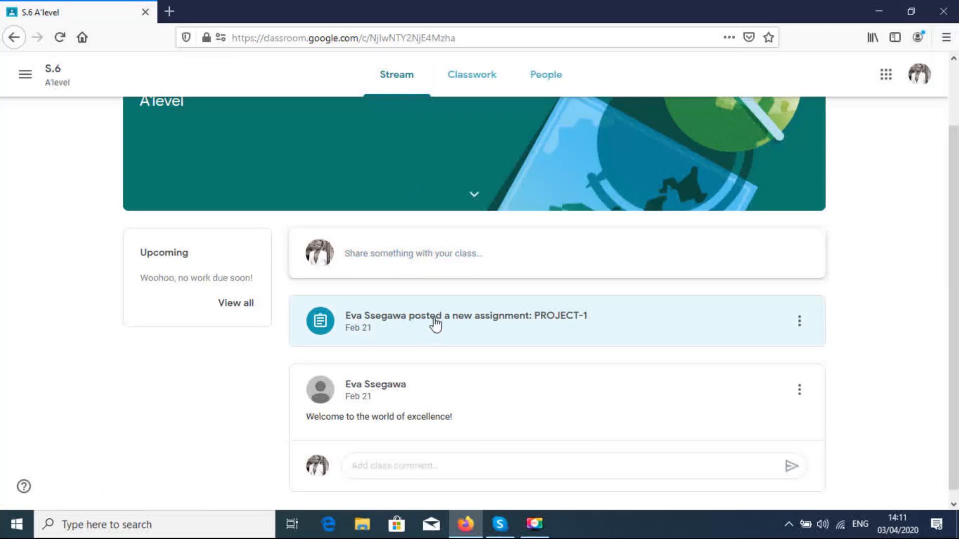
Open the PROJECT-1 assignment showing Assignment -1.docx and the Your work section
{"action": "left_click", "coordinate": [465, 316]}
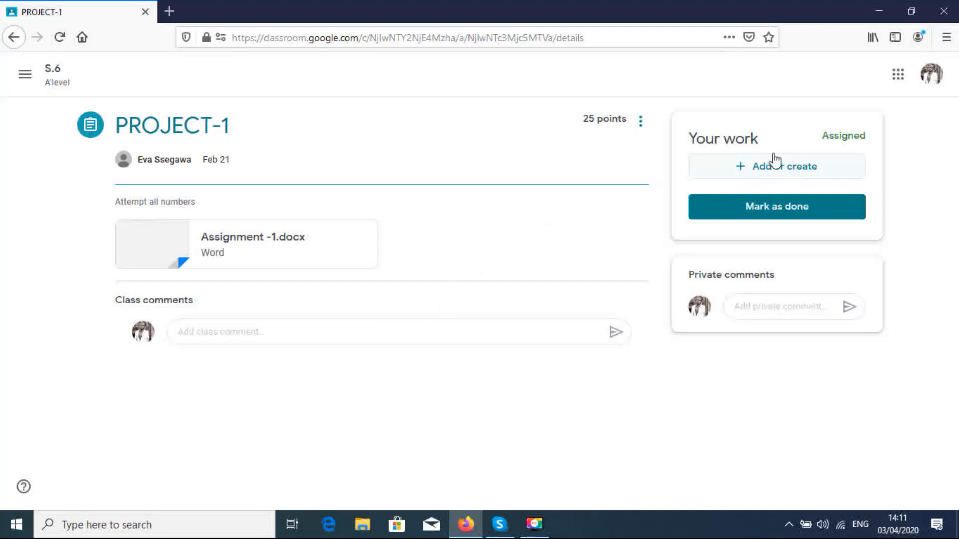
{"action": "mouse_move", "coordinate": [789, 154]}
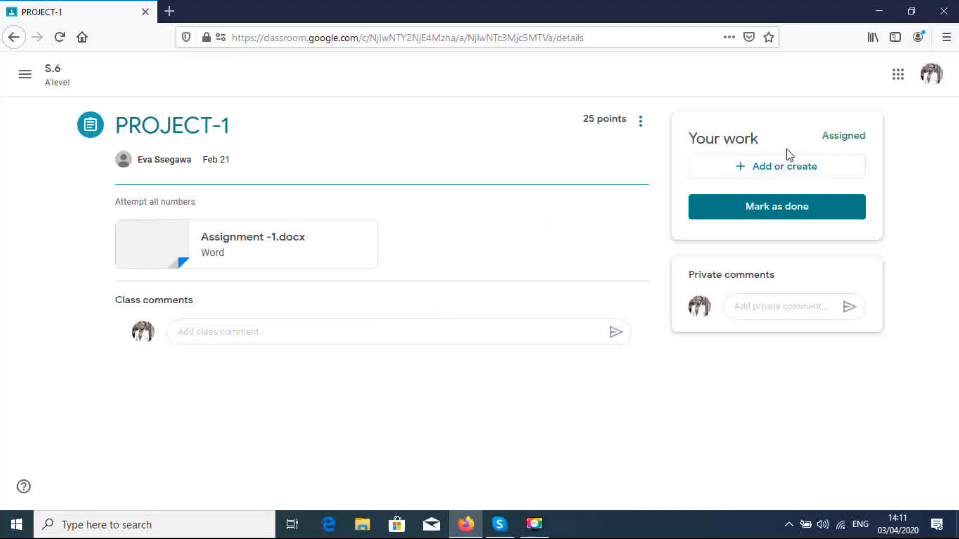
{"action": "mouse_move", "coordinate": [677, 154]}
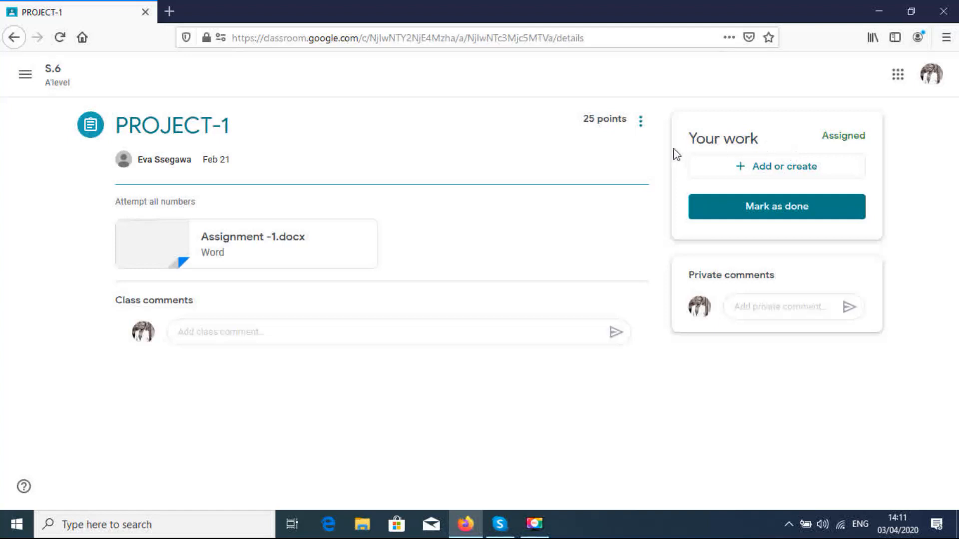
{"action": "mouse_move", "coordinate": [740, 142]}
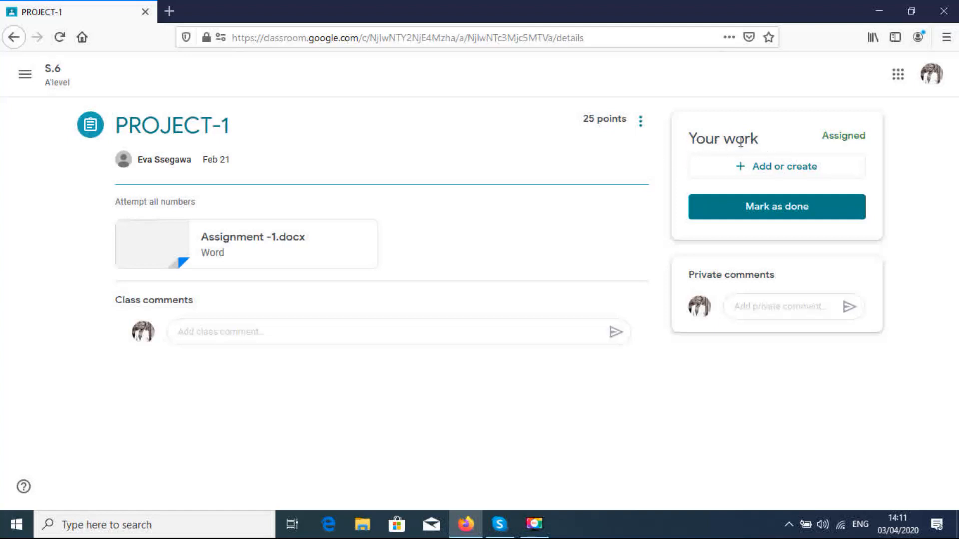
{"action": "mouse_move", "coordinate": [781, 148]}
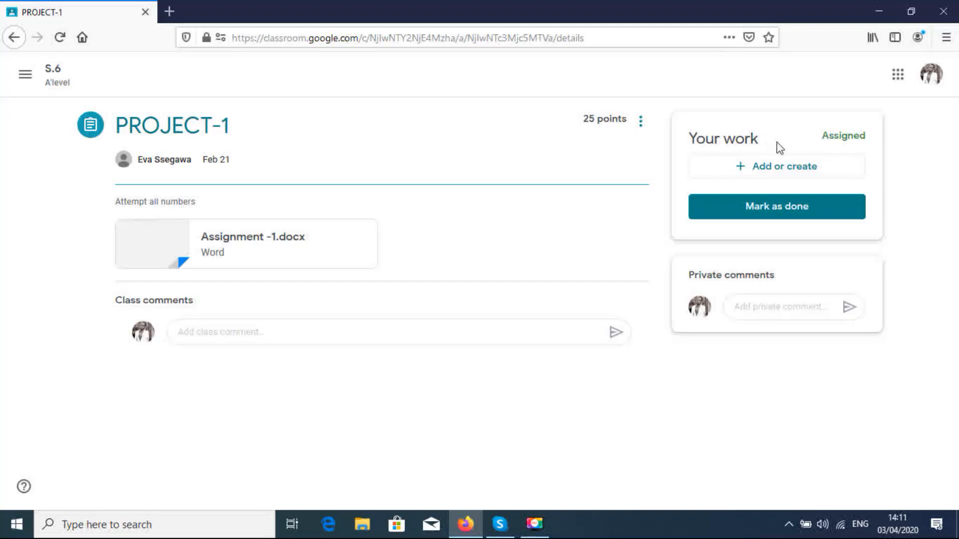
{"action": "mouse_move", "coordinate": [778, 158]}
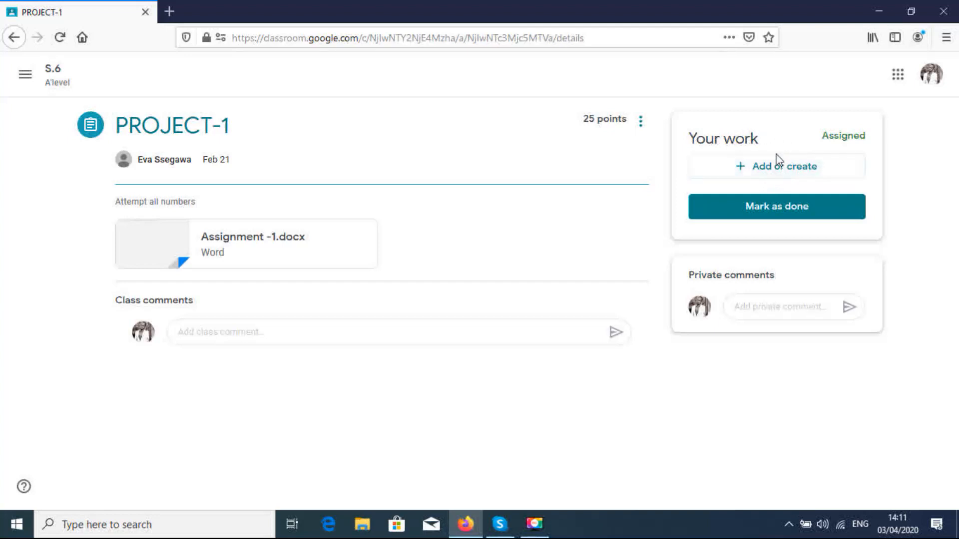
{"action": "mouse_move", "coordinate": [777, 166]}
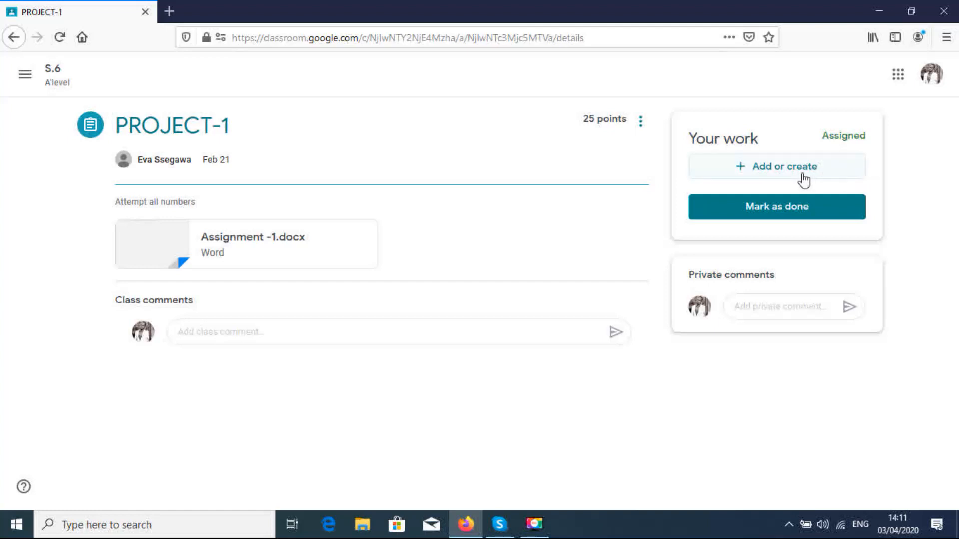
{"action": "mouse_move", "coordinate": [792, 174]}
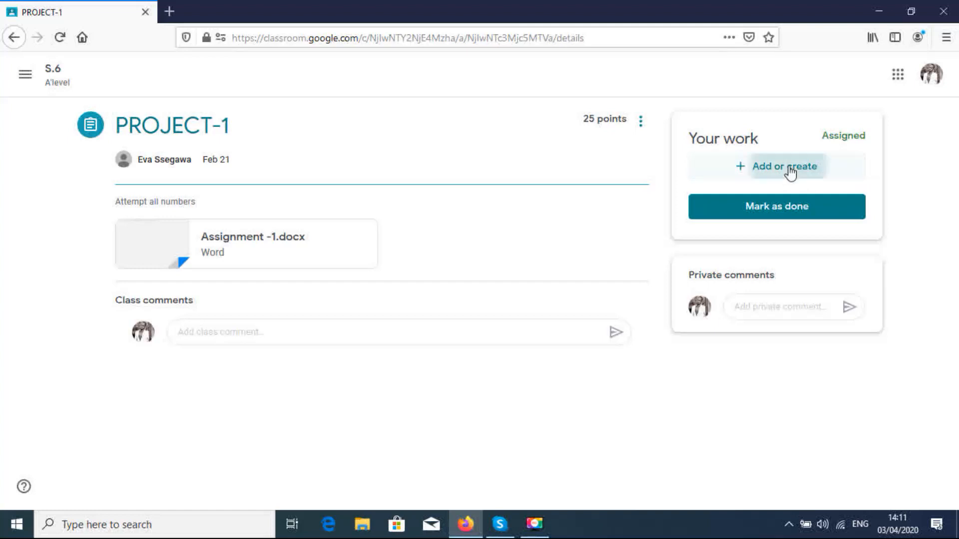
Show the Add or create choices for attaching work to PROJECT-1
{"action": "left_click", "coordinate": [787, 166]}
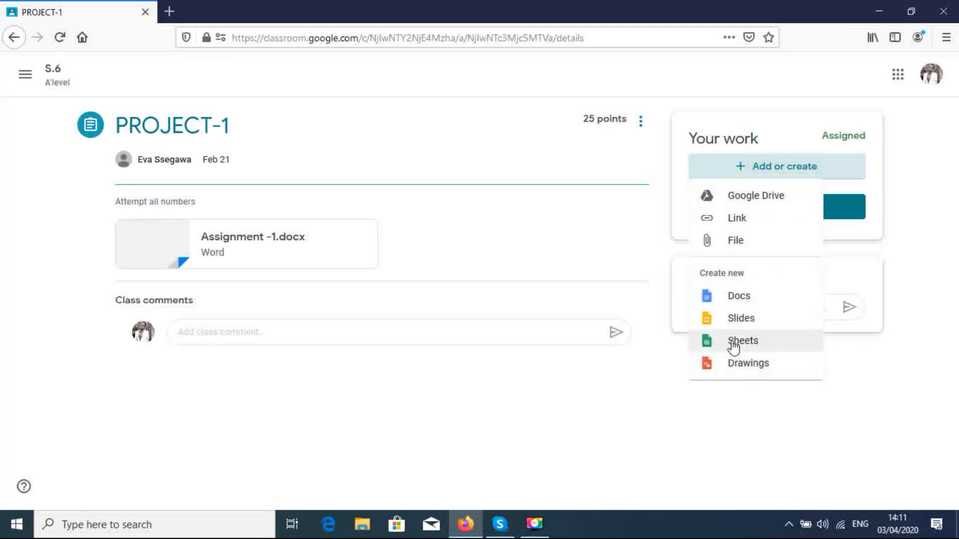
{"action": "mouse_move", "coordinate": [737, 363]}
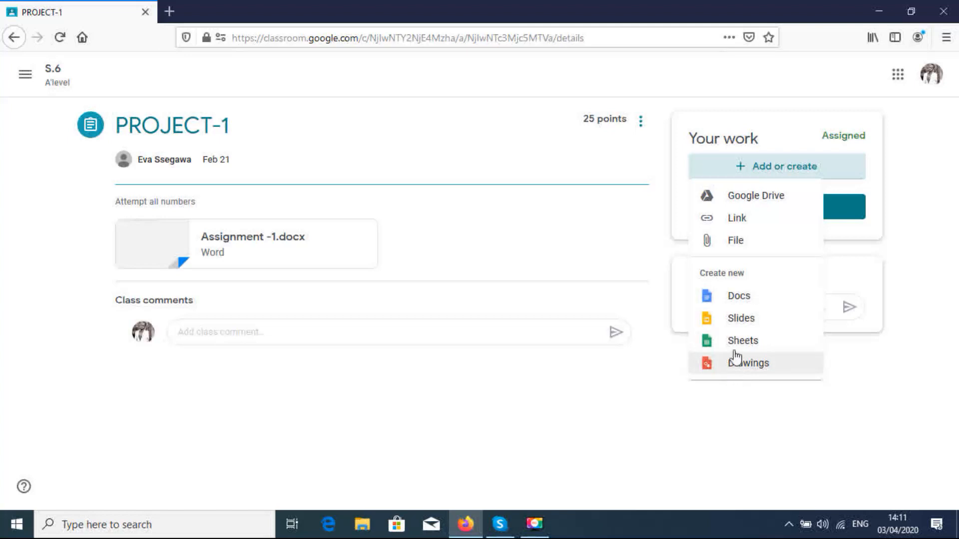
{"action": "mouse_move", "coordinate": [738, 296]}
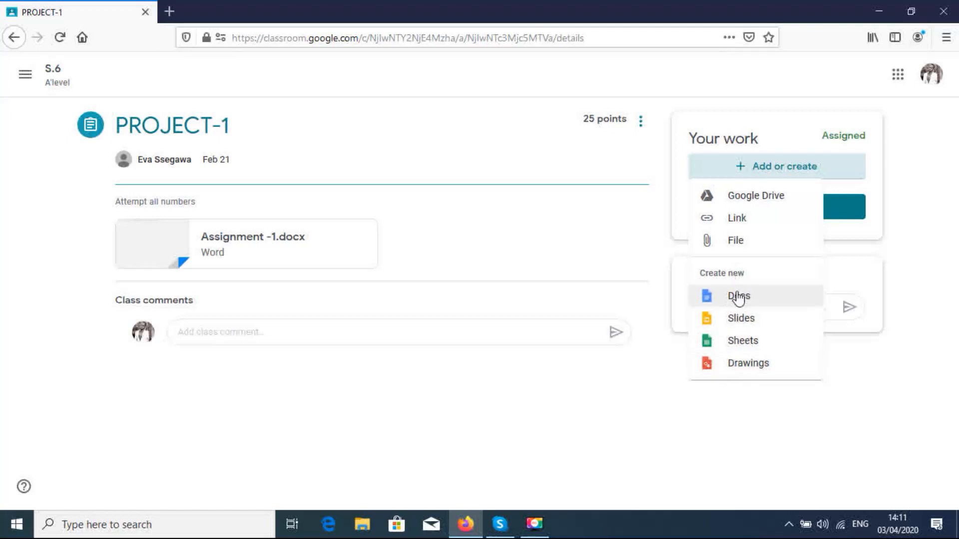
{"action": "mouse_move", "coordinate": [757, 299]}
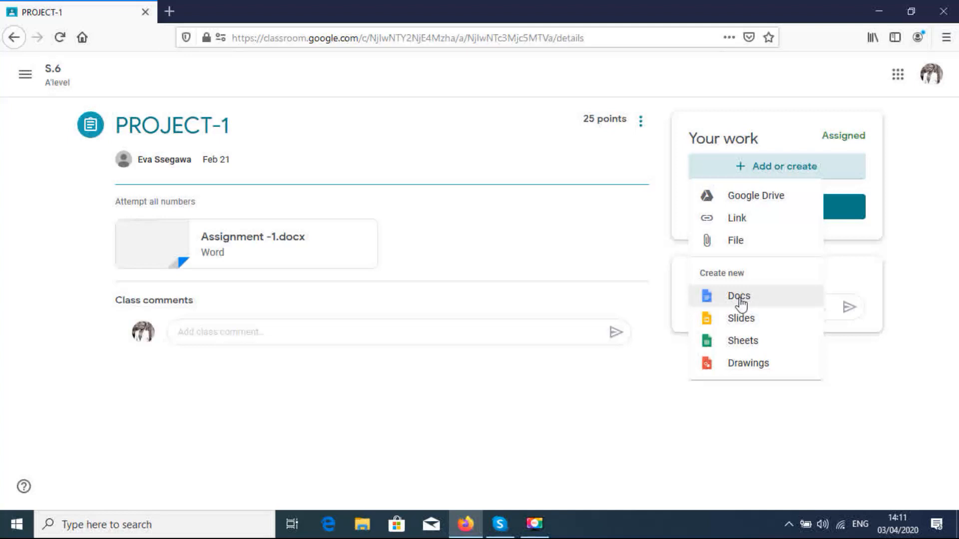
{"action": "mouse_move", "coordinate": [724, 302]}
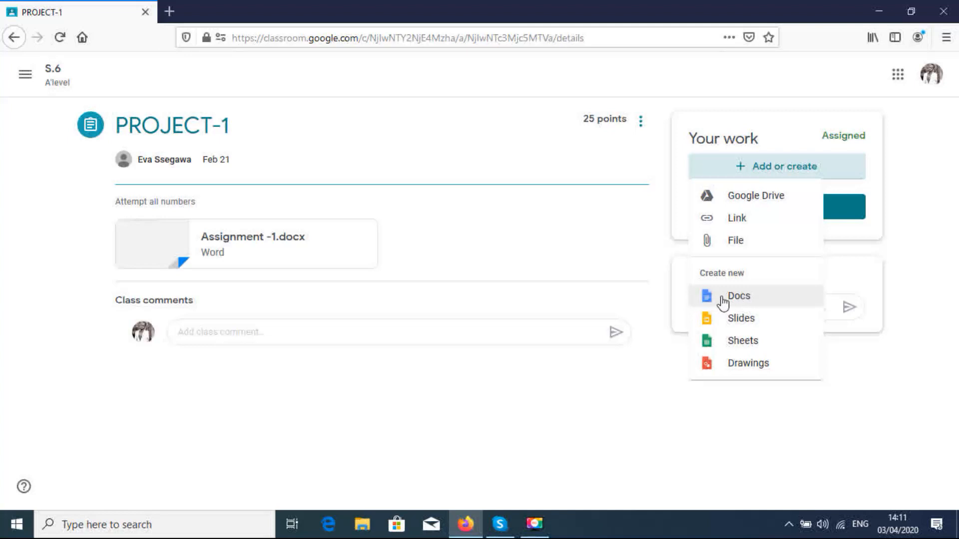
{"action": "mouse_move", "coordinate": [739, 300]}
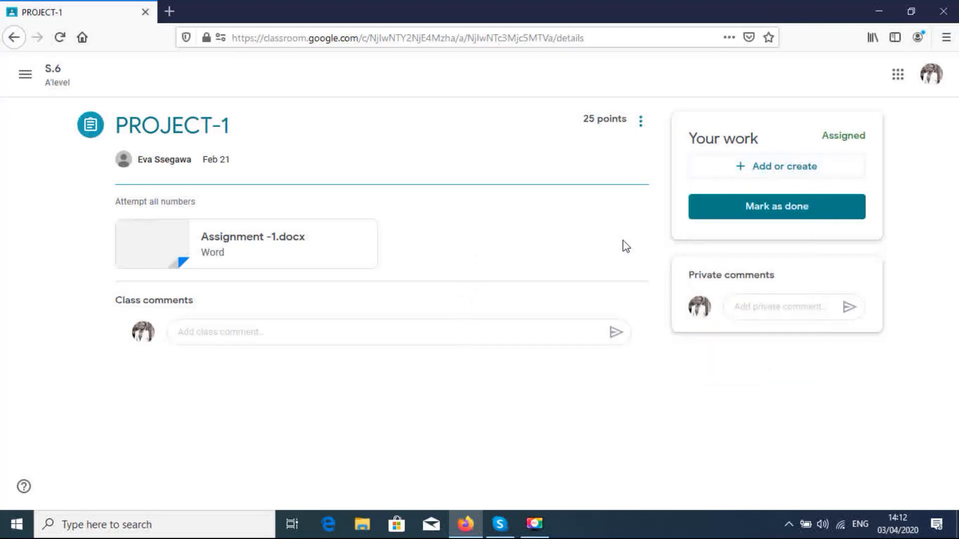
{"action": "mouse_move", "coordinate": [253, 236]}
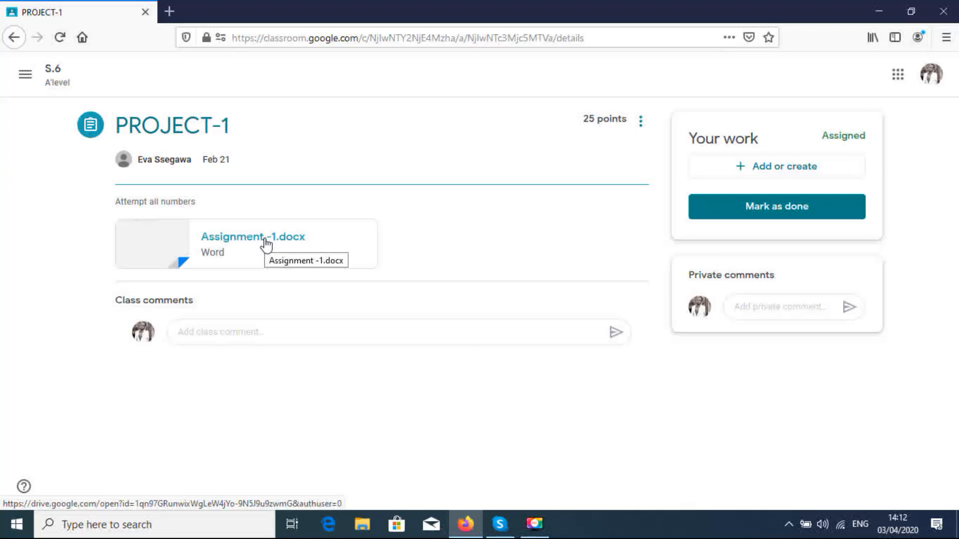
{"action": "mouse_move", "coordinate": [238, 248]}
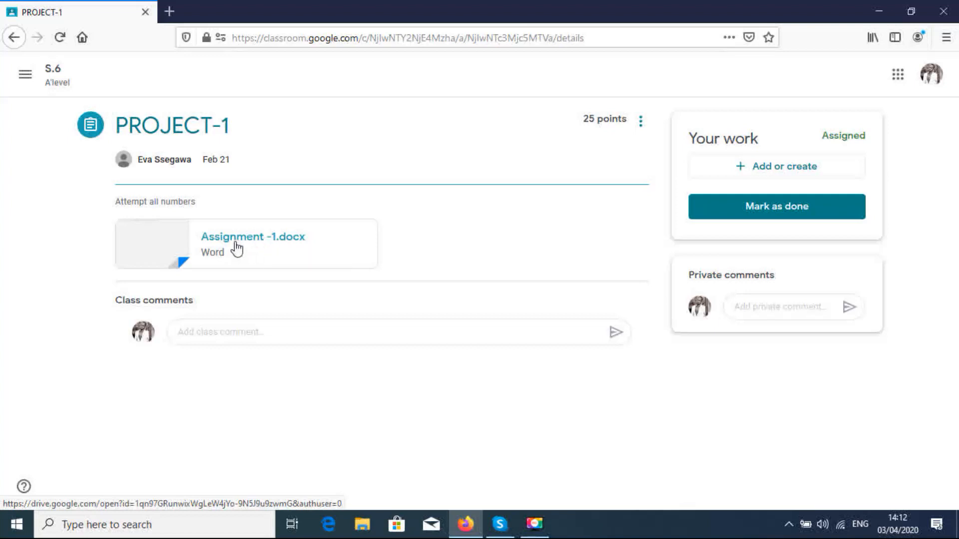
Open the Assignment -1.docx attachment in a new tab showing its two fieldwork questions
{"action": "right_click", "coordinate": [253, 237]}
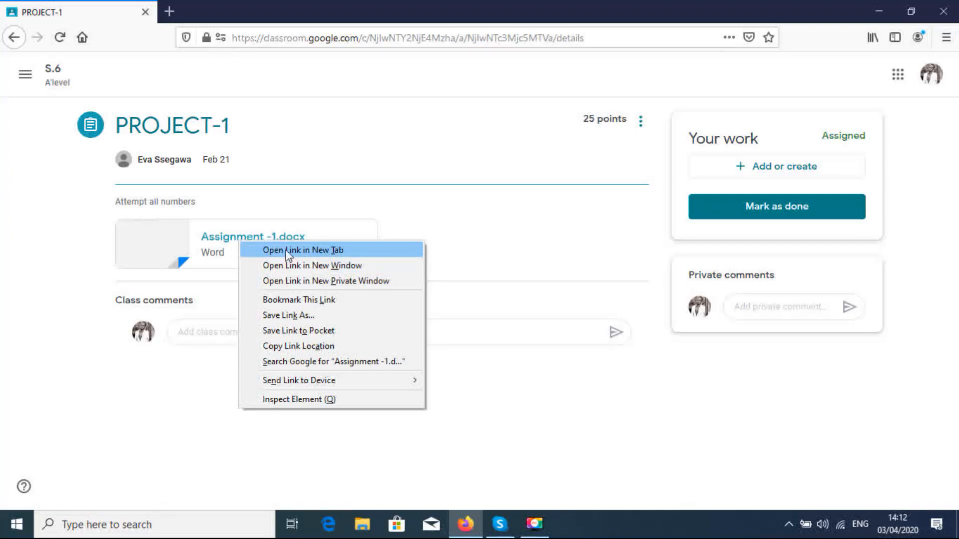
{"action": "left_click", "coordinate": [303, 249]}
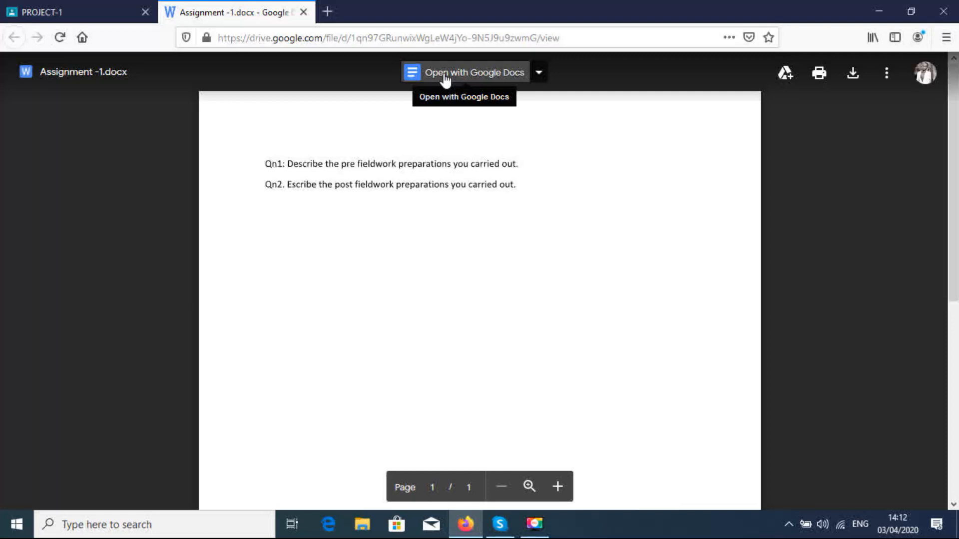
Open the attachment with Google Docs and copy both fieldwork question lines
{"action": "left_click", "coordinate": [475, 72]}
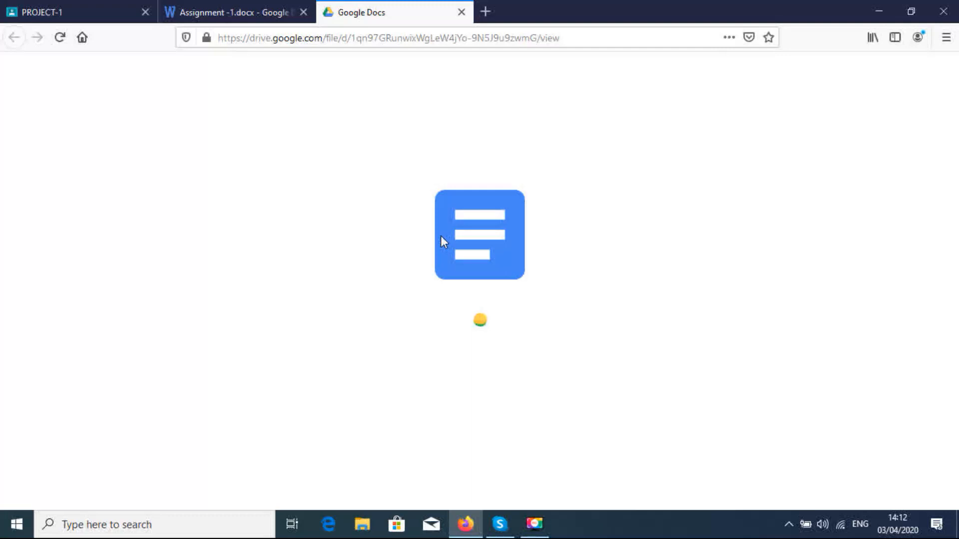
{"action": "left_click", "coordinate": [480, 235]}
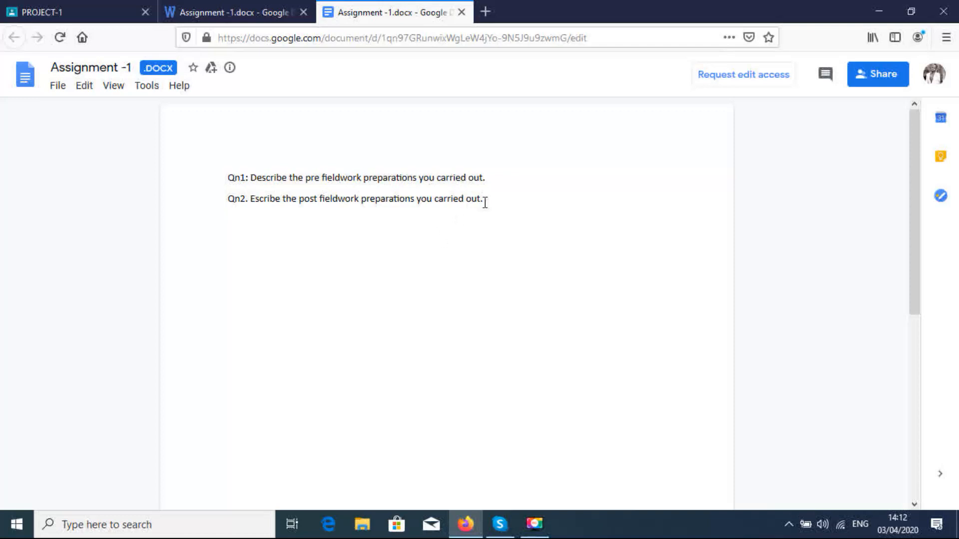
{"action": "mouse_move", "coordinate": [304, 220]}
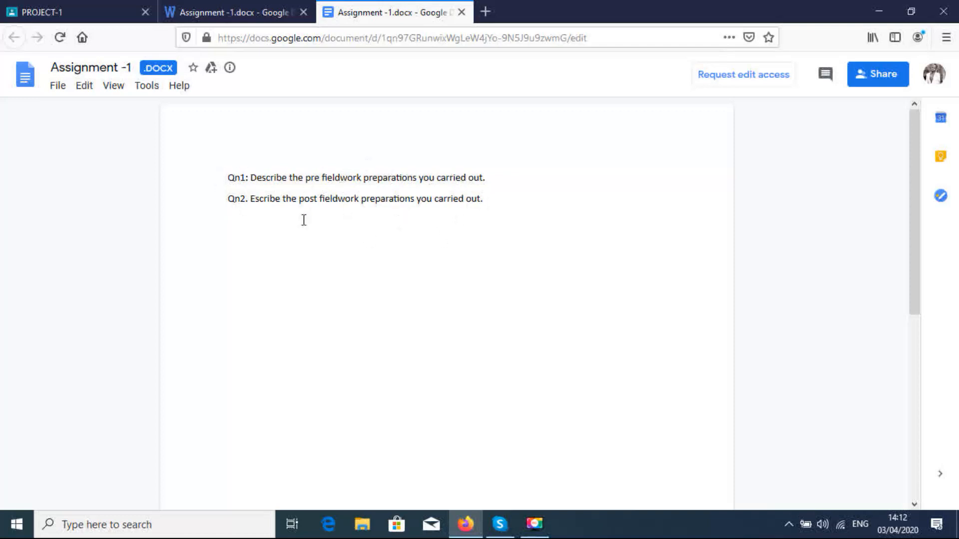
{"action": "mouse_move", "coordinate": [488, 214]}
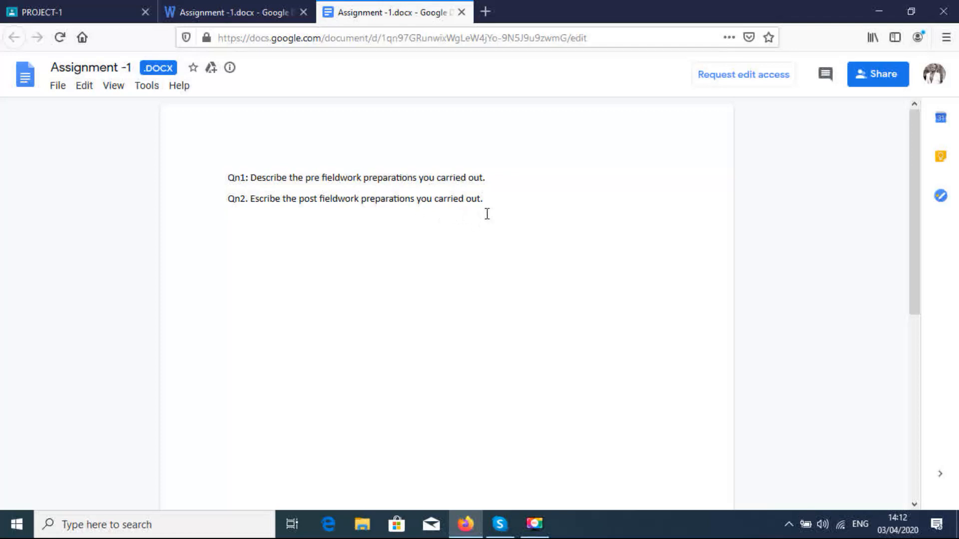
{"action": "left_click_drag", "start_coordinate": [227, 178], "coordinate": [481, 199]}
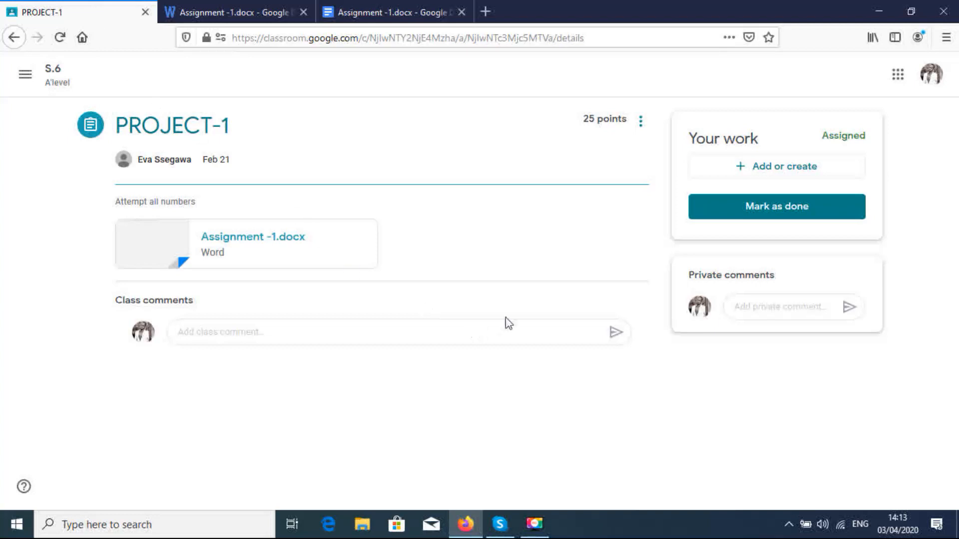
{"action": "mouse_move", "coordinate": [778, 167]}
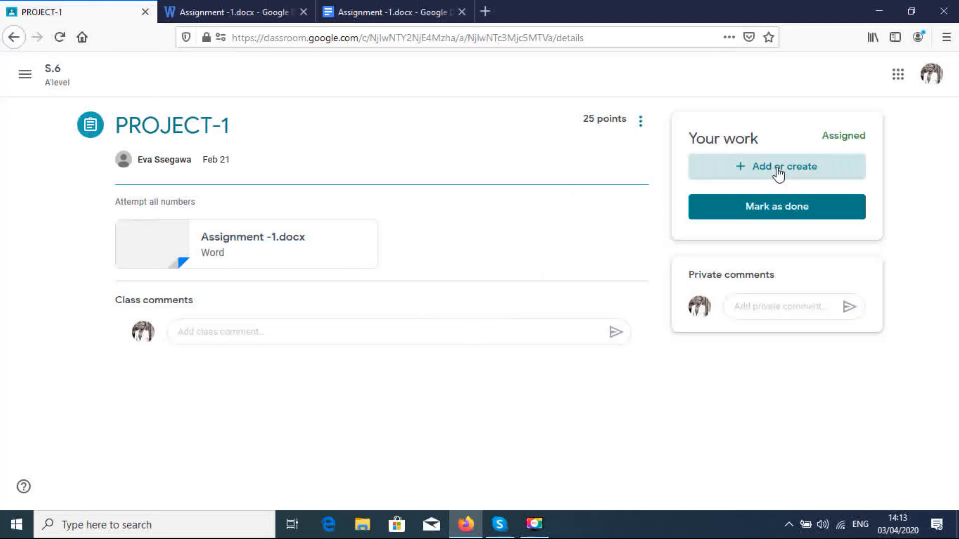
{"action": "left_click", "coordinate": [777, 166]}
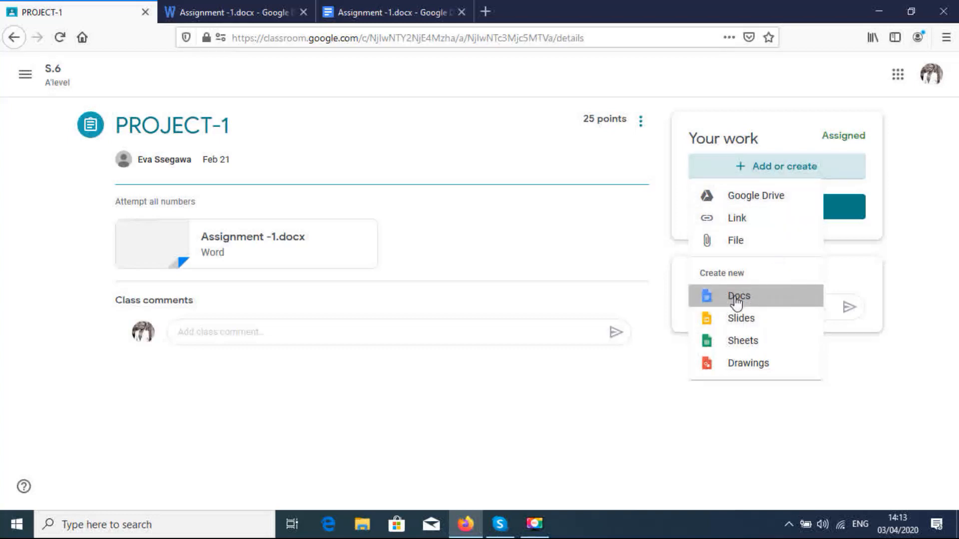
{"action": "left_click", "coordinate": [738, 296]}
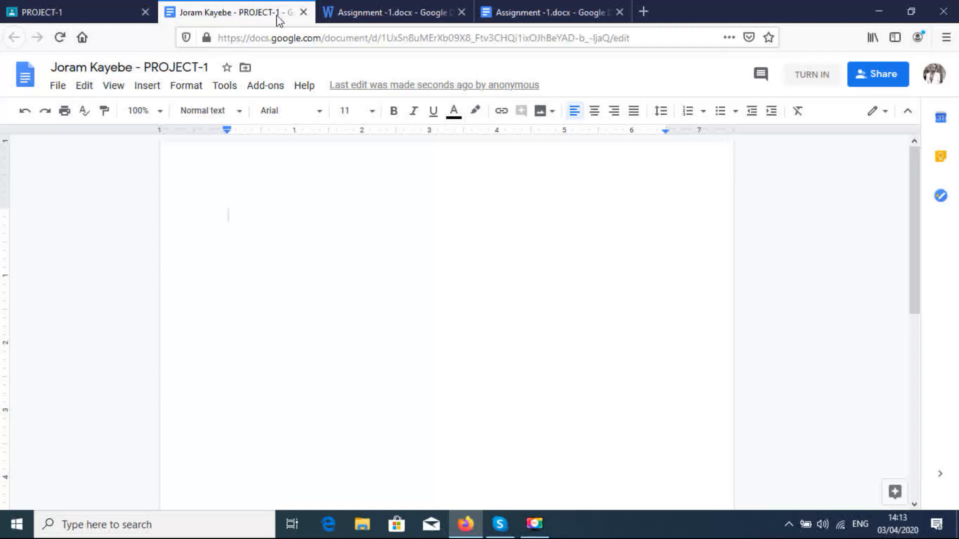
{"action": "mouse_move", "coordinate": [266, 12]}
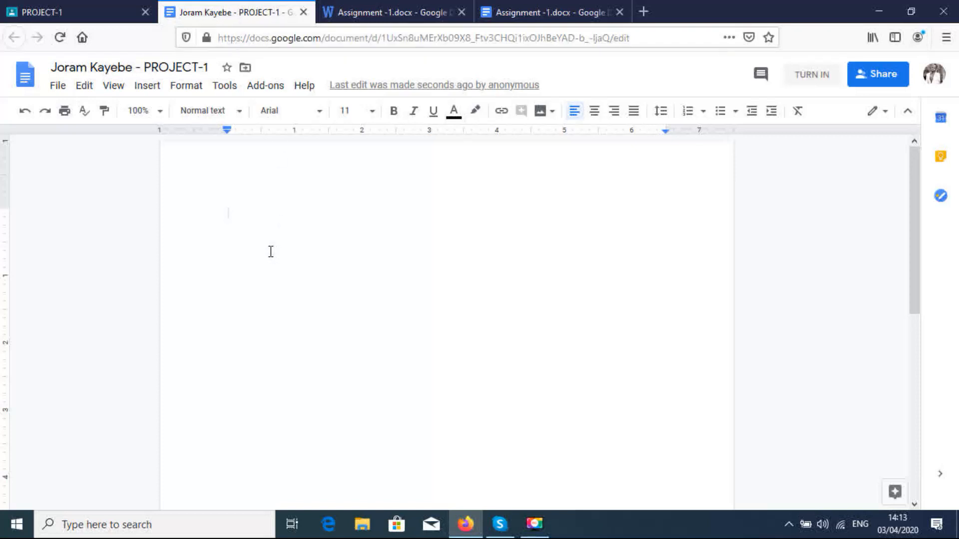
{"action": "mouse_move", "coordinate": [231, 214]}
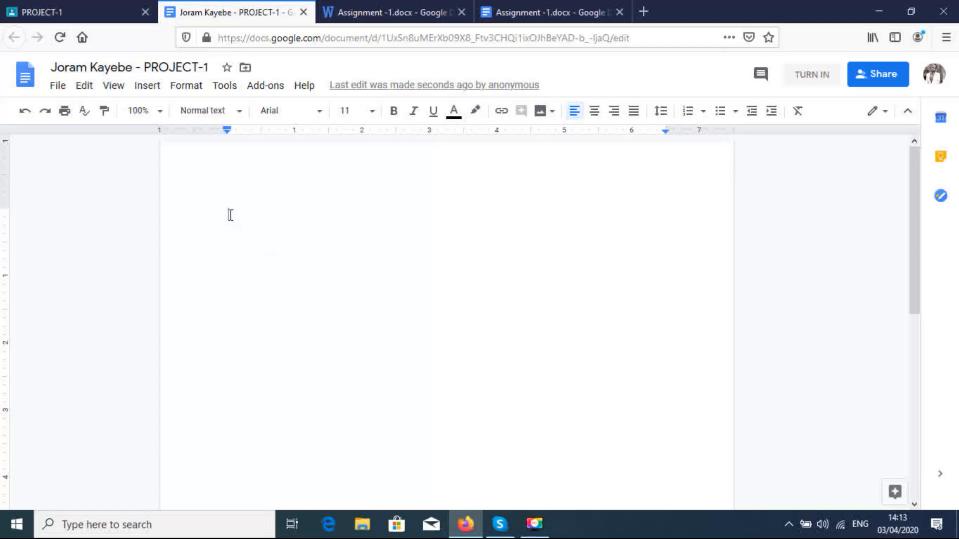
Paste the two questions into the document and type Planning on a new line under Qn1
{"action": "right_click", "coordinate": [231, 215]}
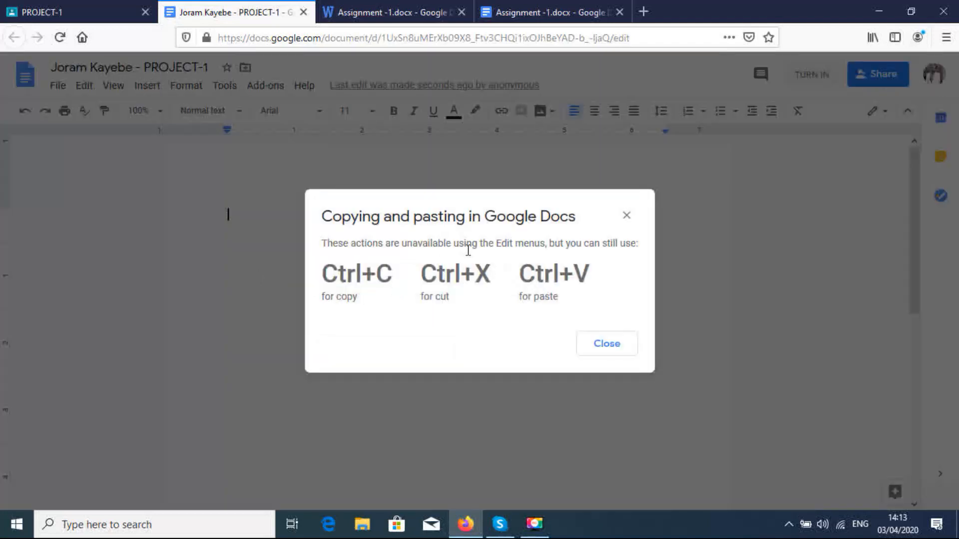
{"action": "mouse_move", "coordinate": [606, 342]}
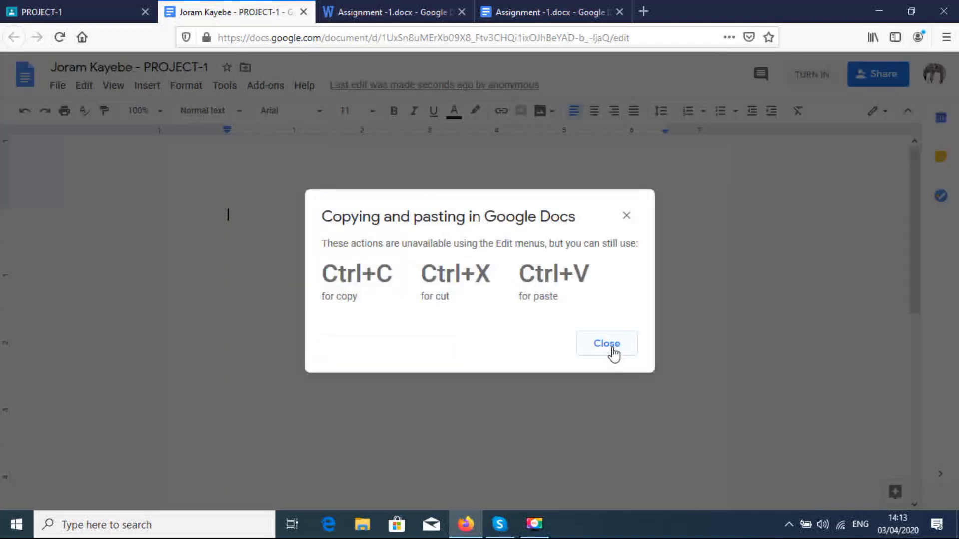
{"action": "left_click", "coordinate": [606, 343]}
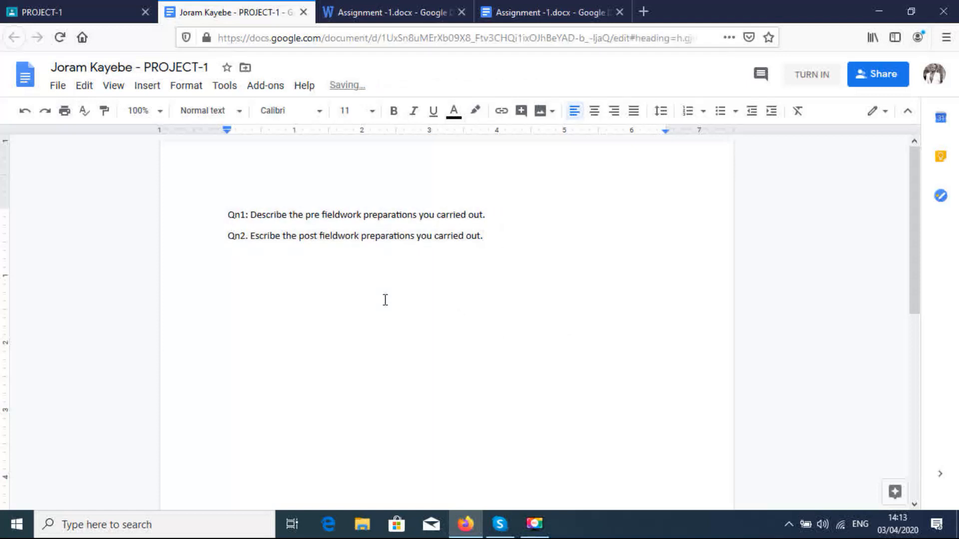
{"action": "left_click", "coordinate": [481, 236]}
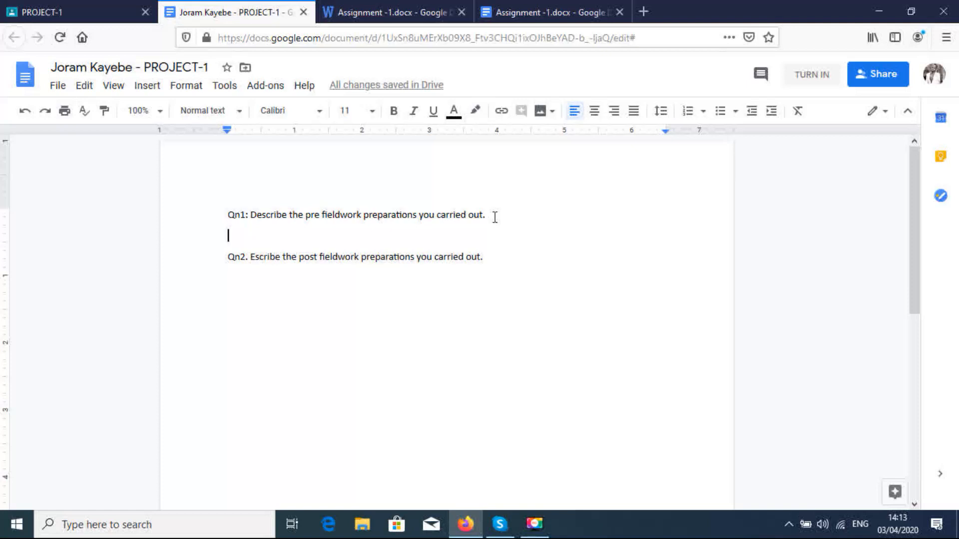
{"action": "key", "text": "enter"}
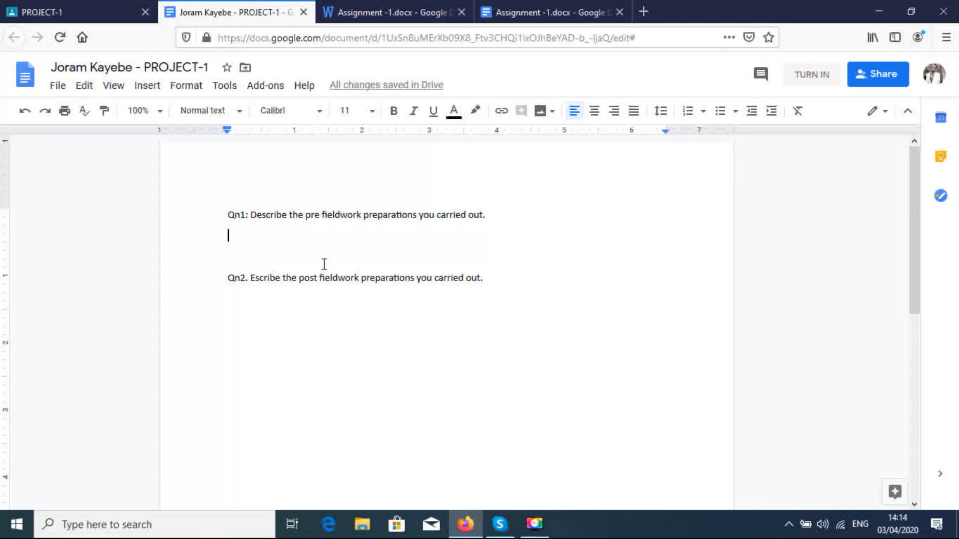
{"action": "type", "text": "Plann"}
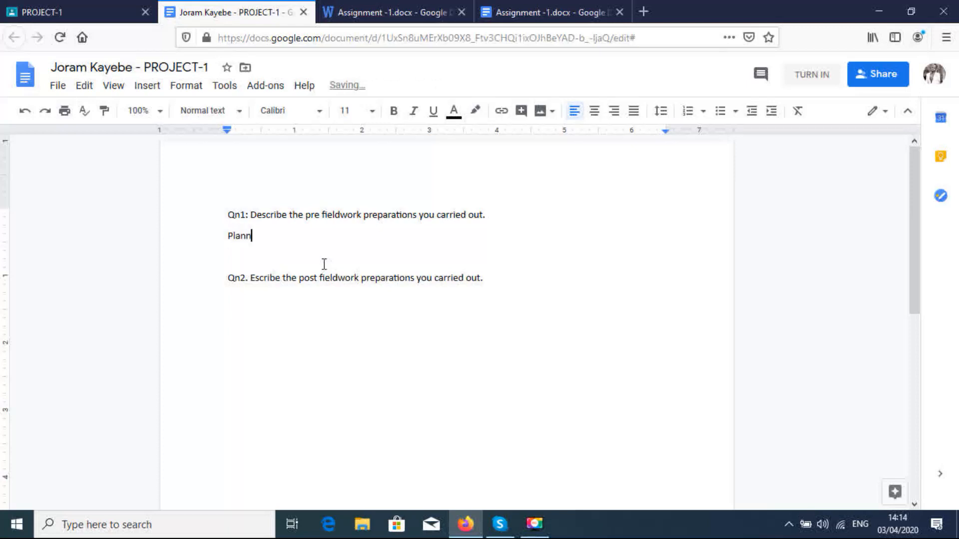
{"action": "type", "text": "ing"}
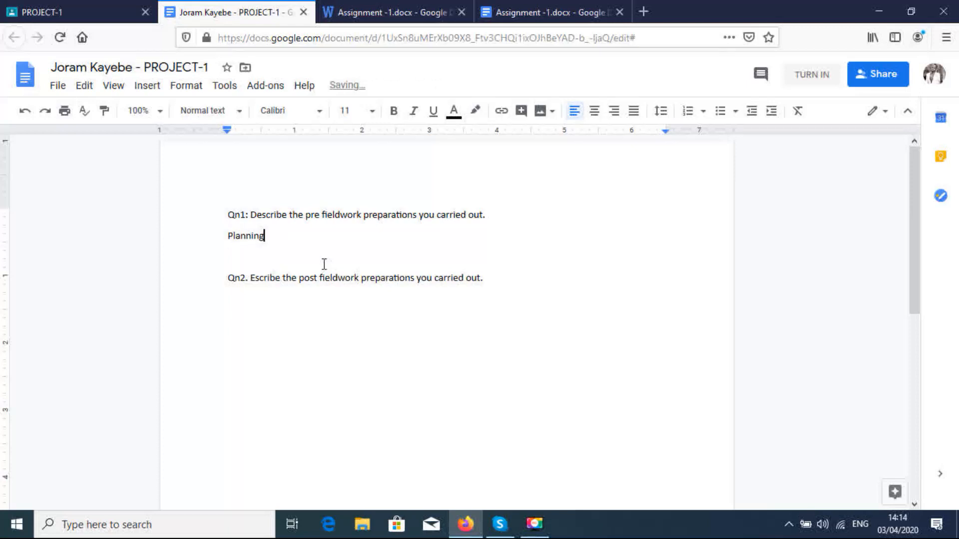
{"action": "key", "text": "enter"}
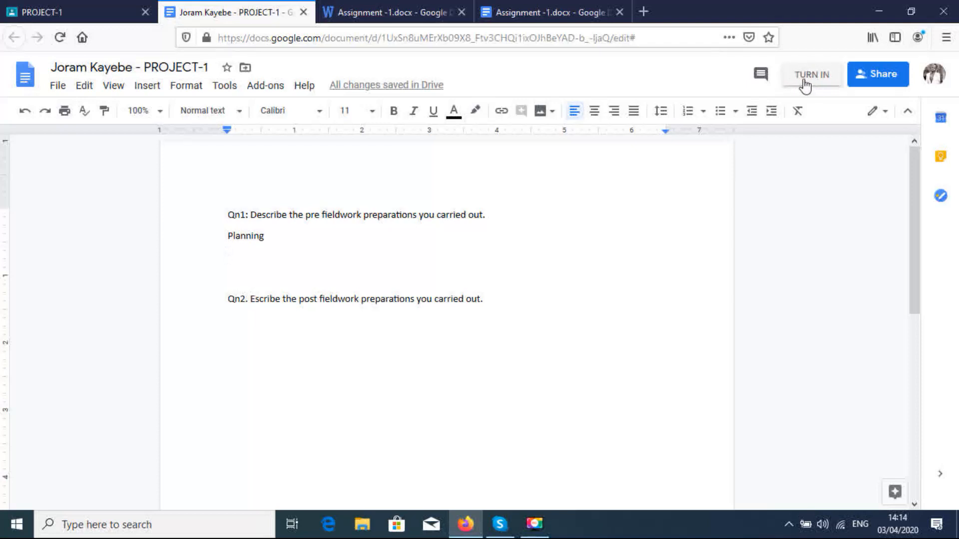
{"action": "mouse_move", "coordinate": [240, 421]}
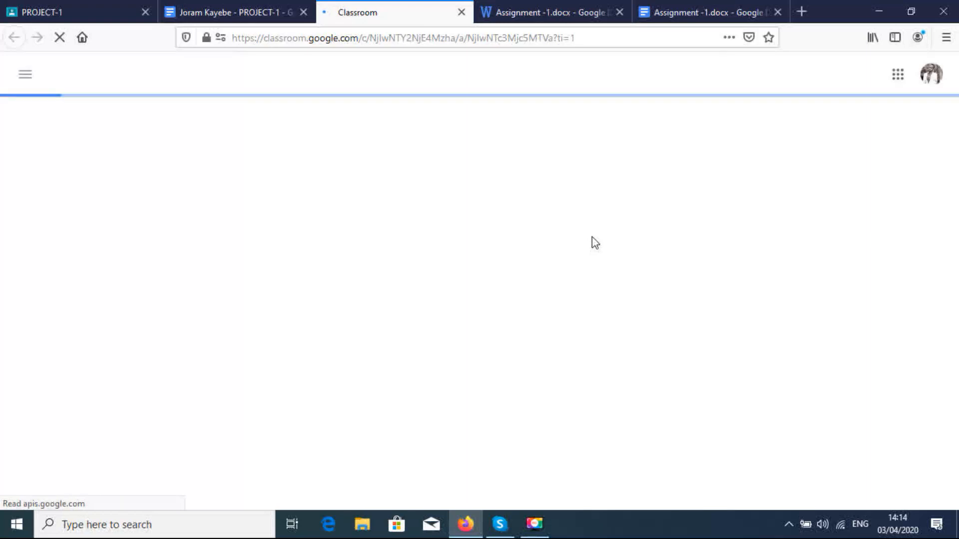
Turn in the document as the PROJECT-1 work and confirm the submission
{"action": "left_click", "coordinate": [776, 258]}
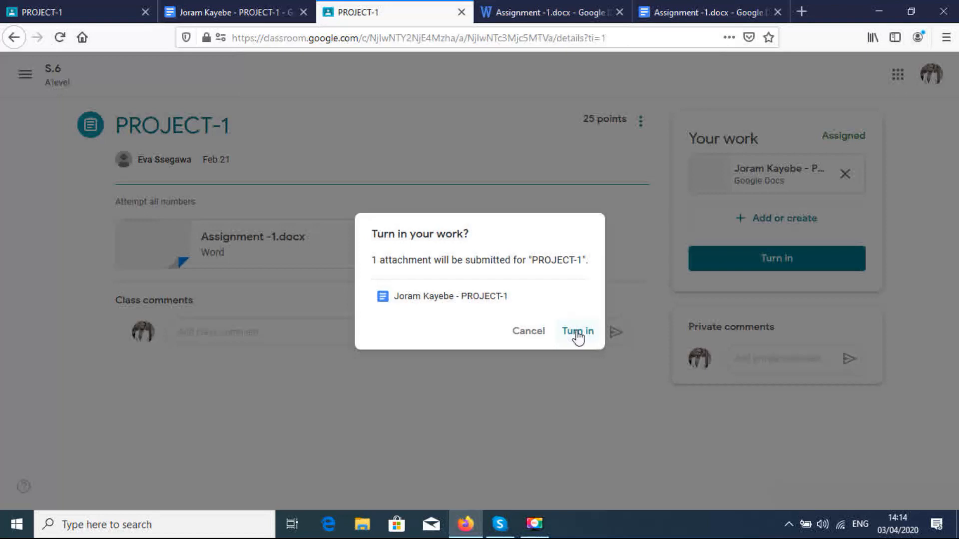
{"action": "left_click", "coordinate": [576, 330]}
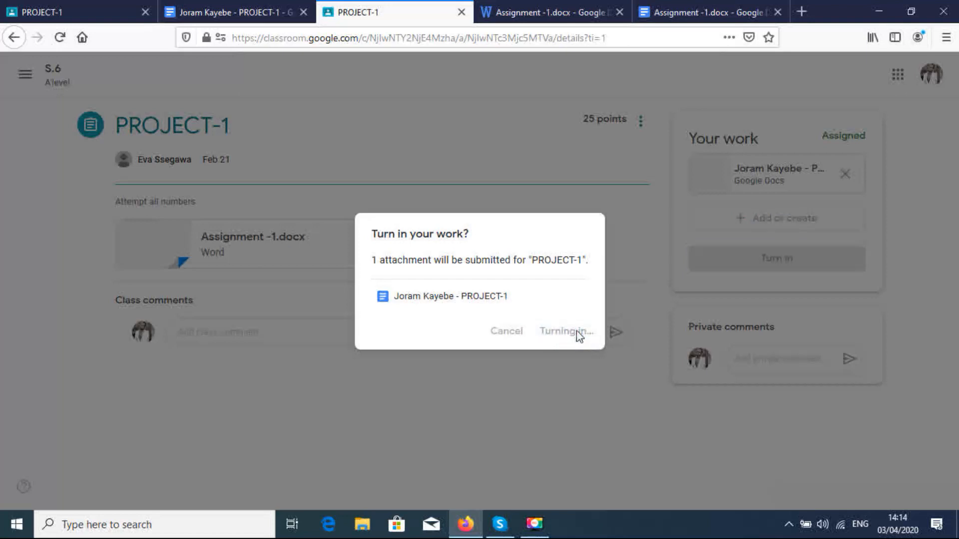
{"action": "left_click", "coordinate": [565, 330]}
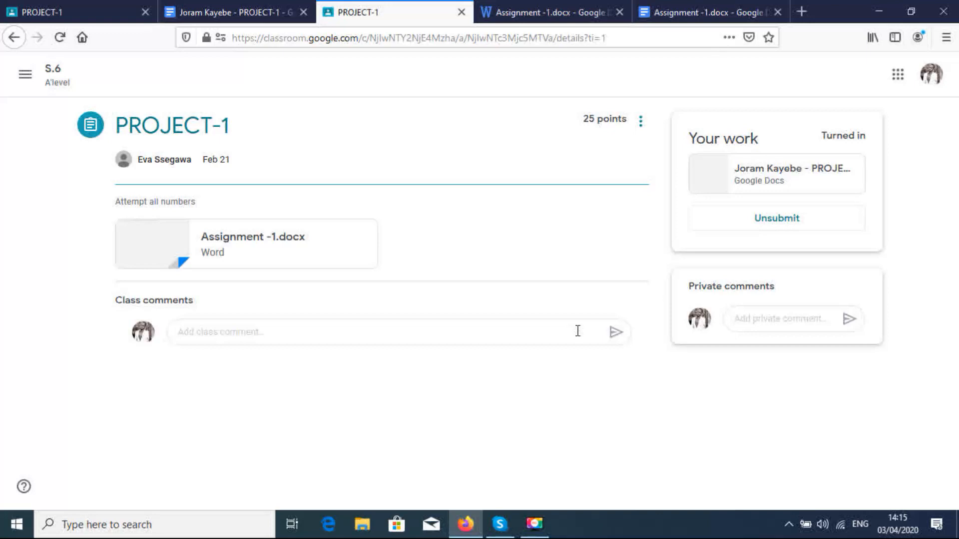
{"action": "mouse_move", "coordinate": [747, 399]}
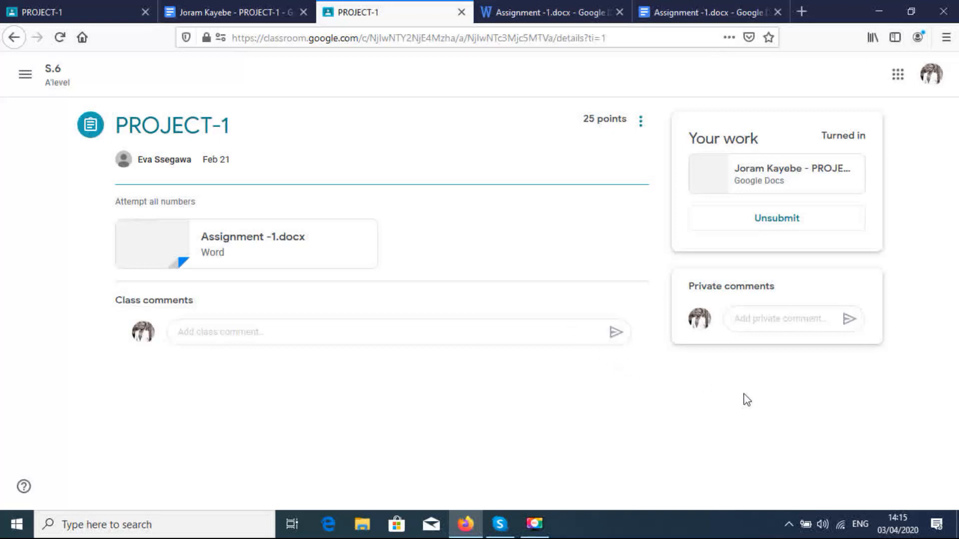
{"action": "mouse_move", "coordinate": [889, 491]}
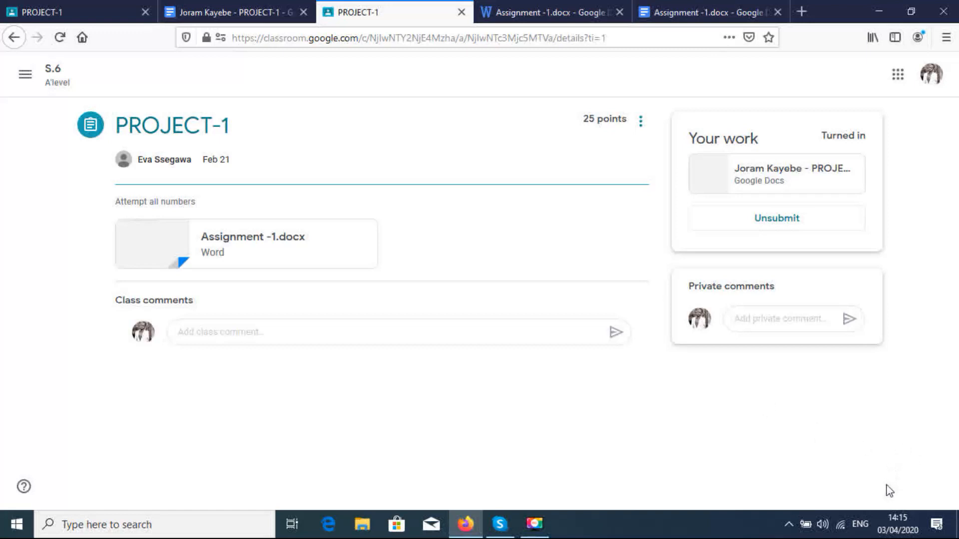